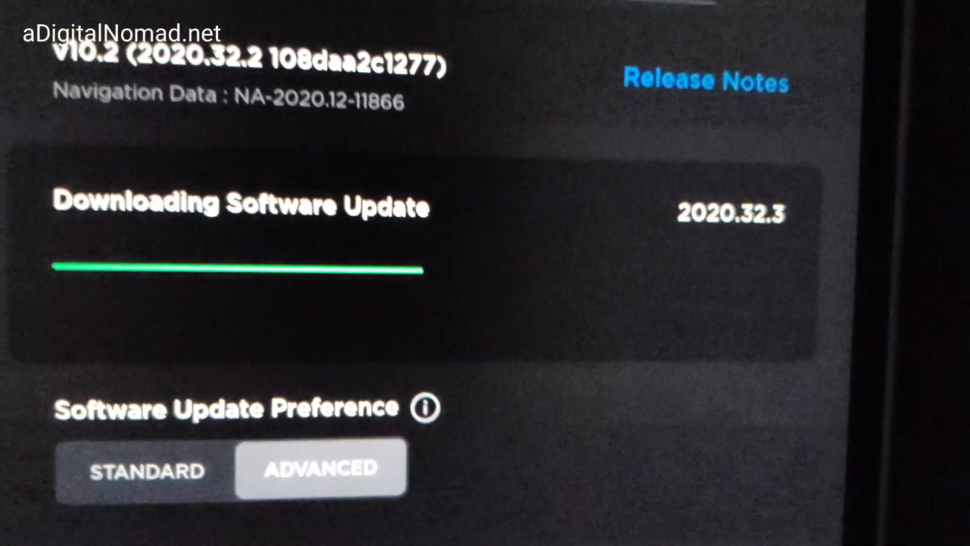
scroll(up, 3)
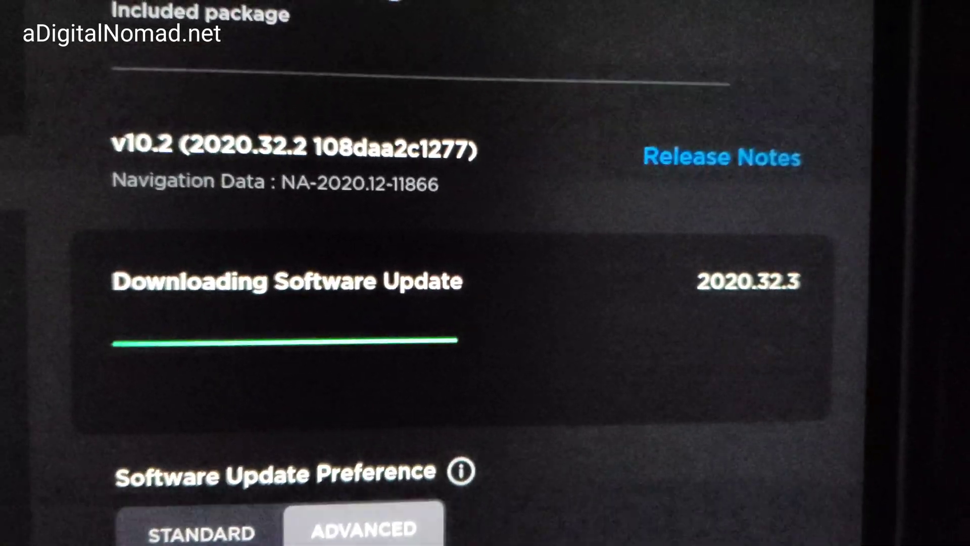